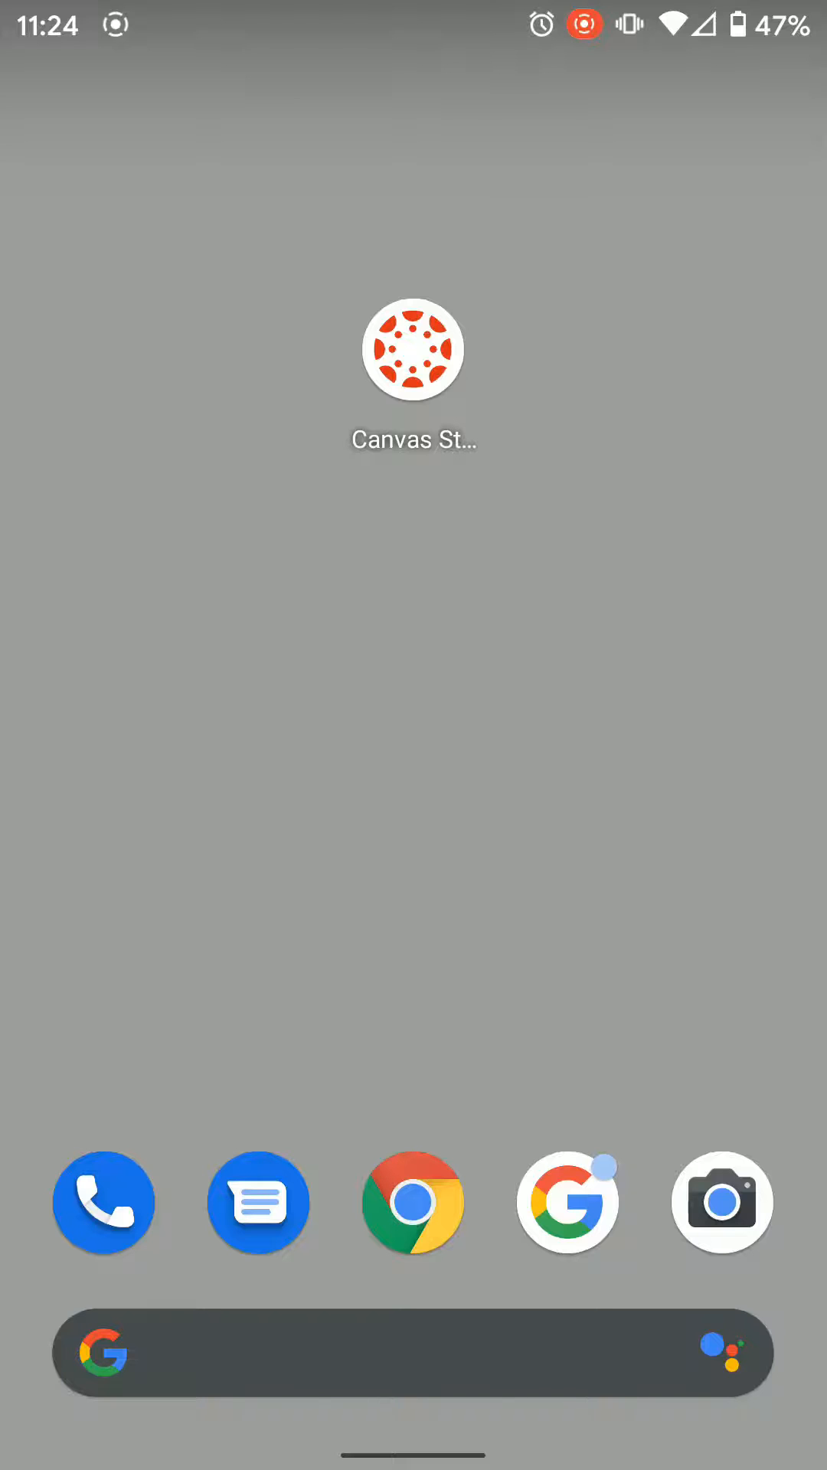
Launch Canvas Student from the Android home screen to its welcome screen
left_click(412, 350)
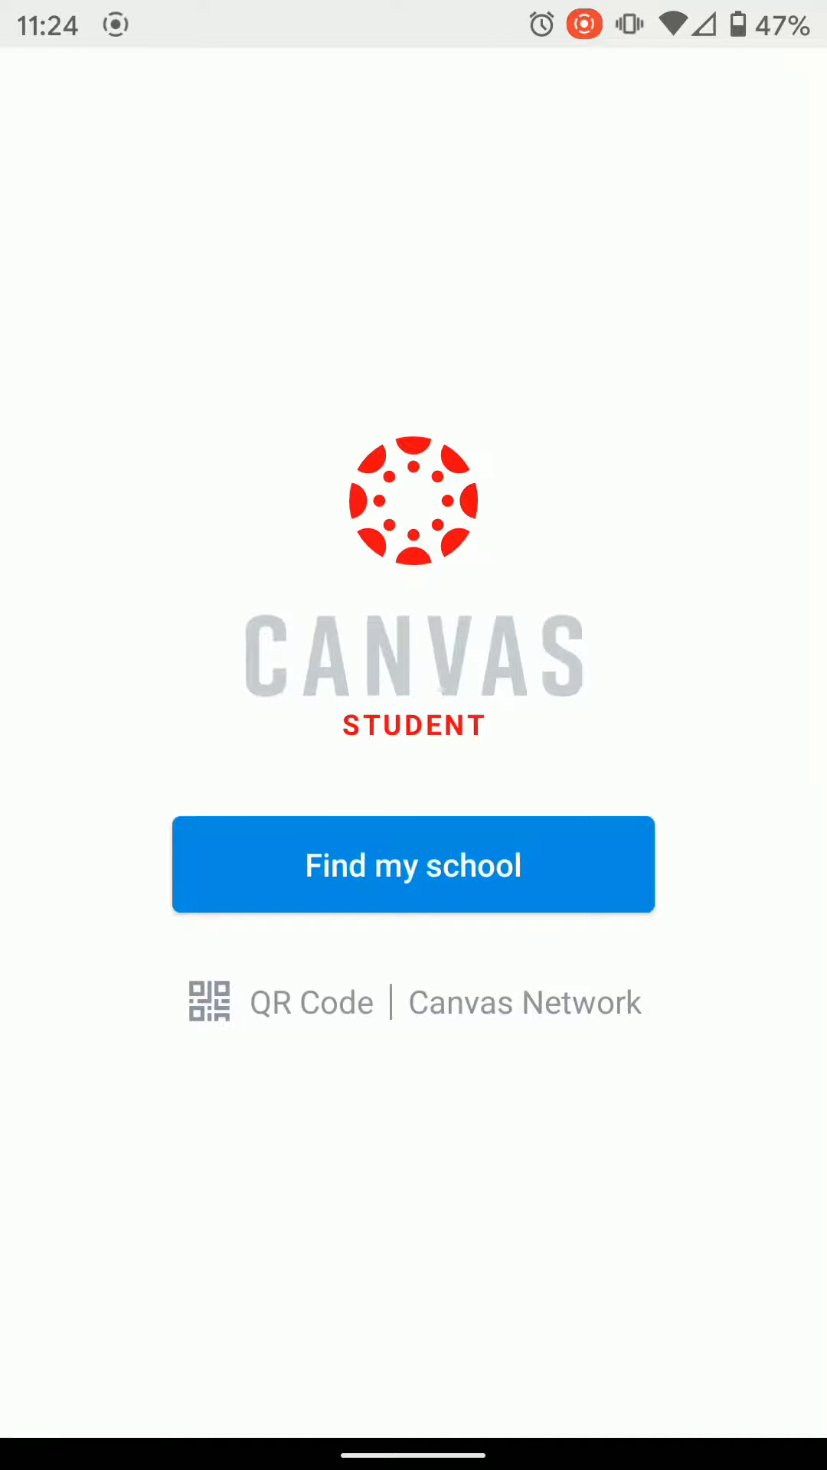
Search 'college of eastern idaho' and choose College of Eastern Idaho to reach its sign-in page
left_click(412, 864)
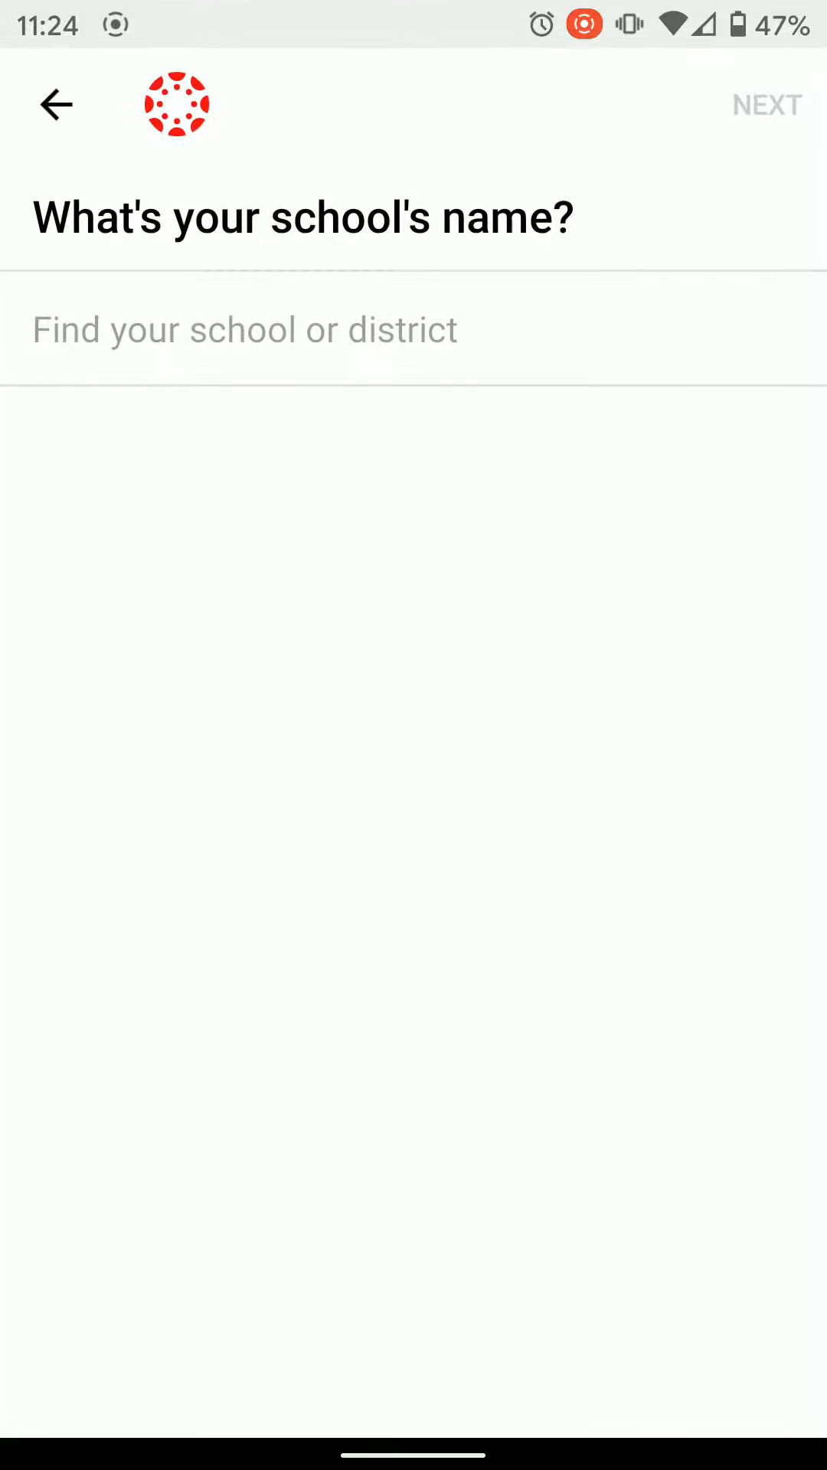
type("college of e")
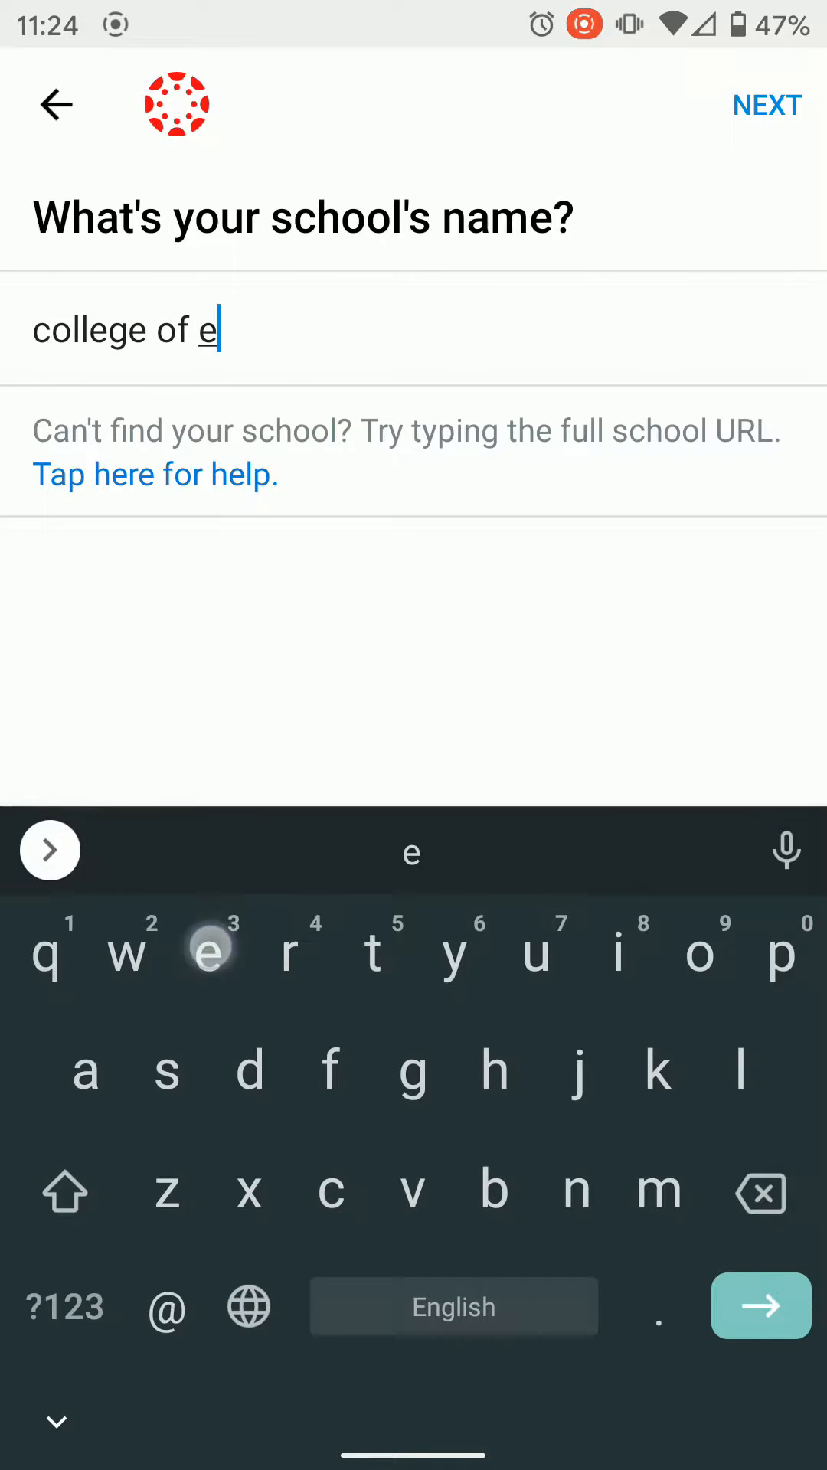
type("astern idah")
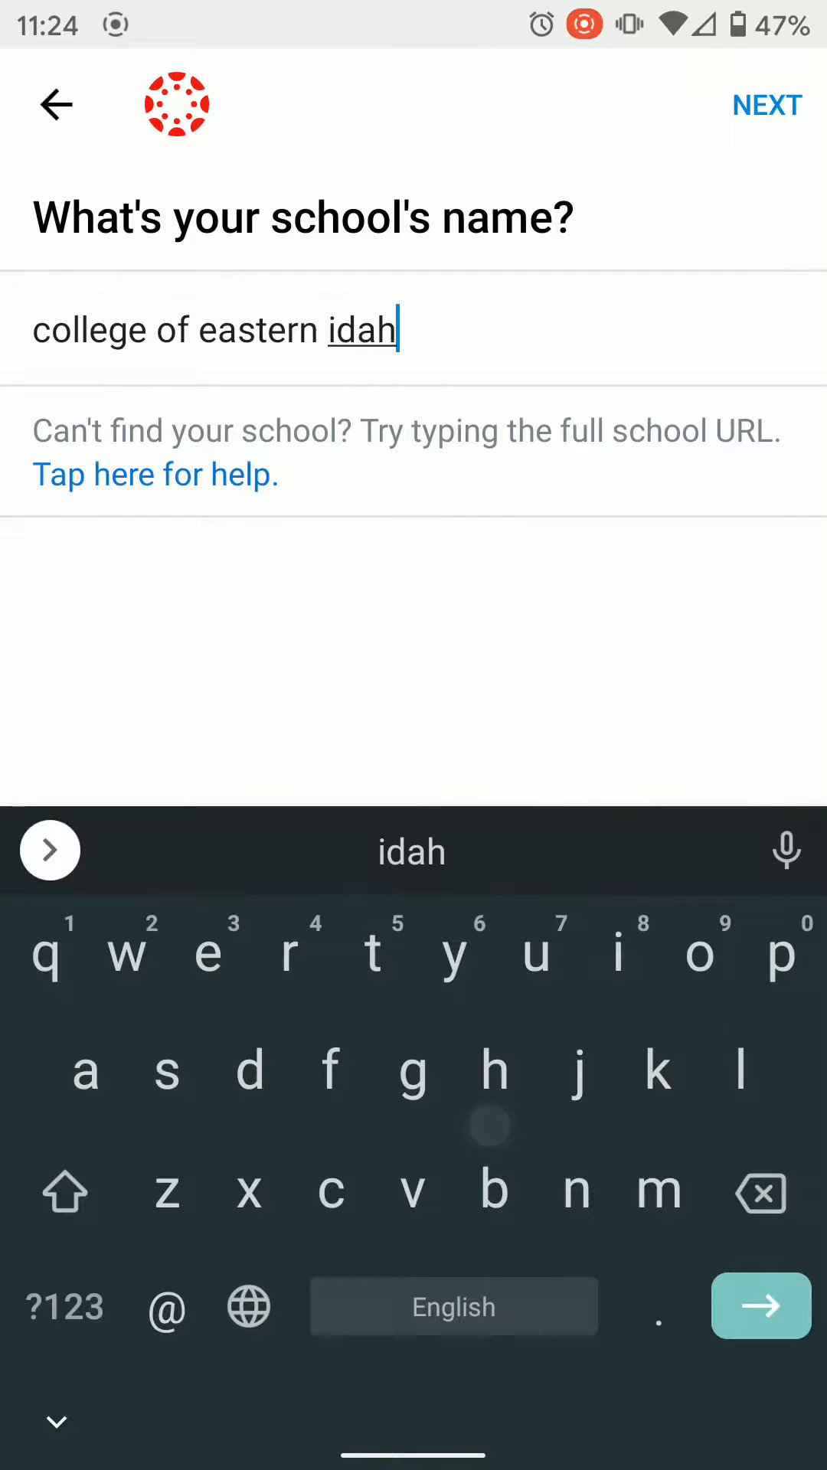
type("o")
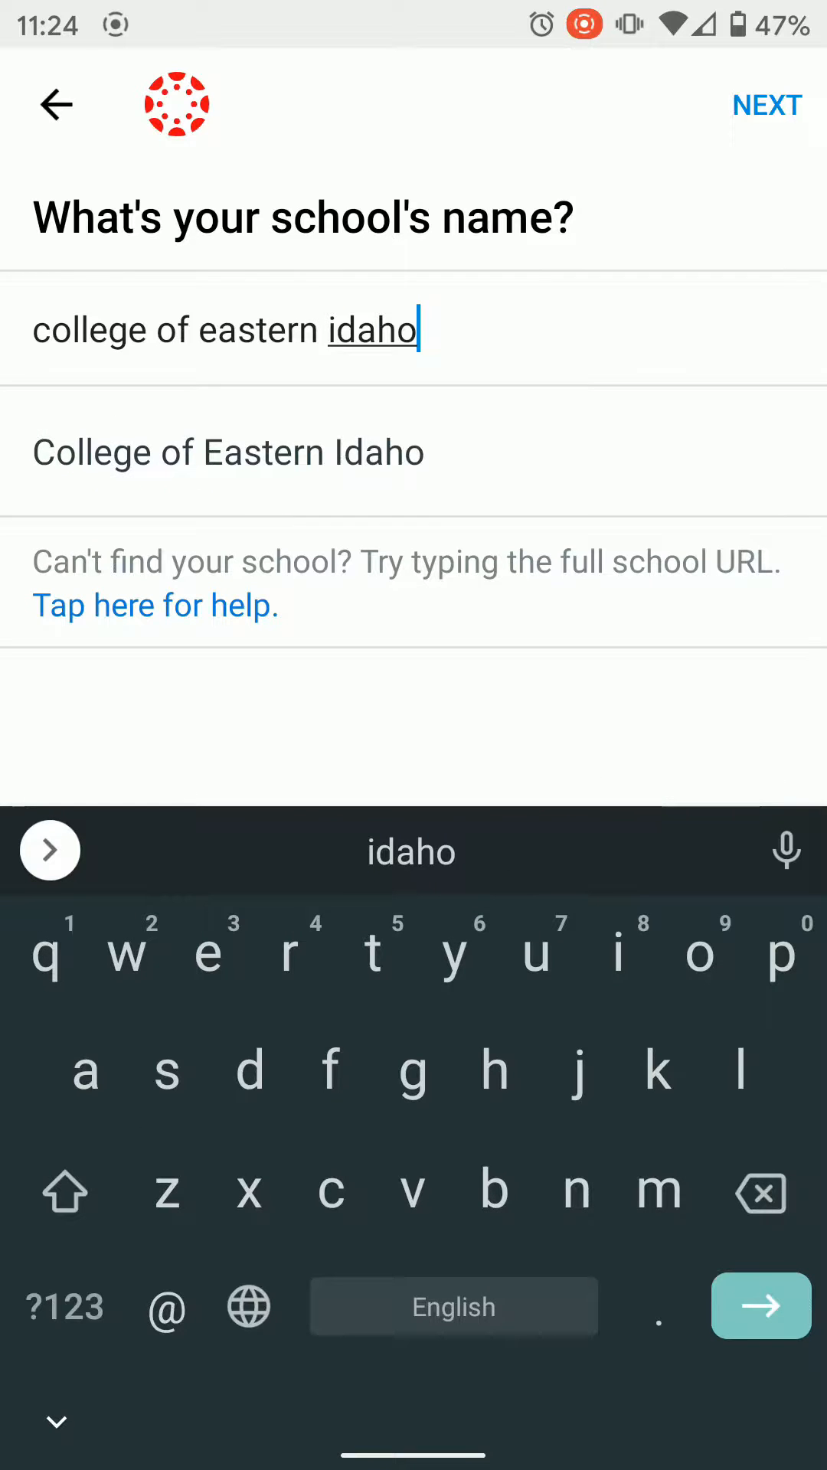
left_click(228, 451)
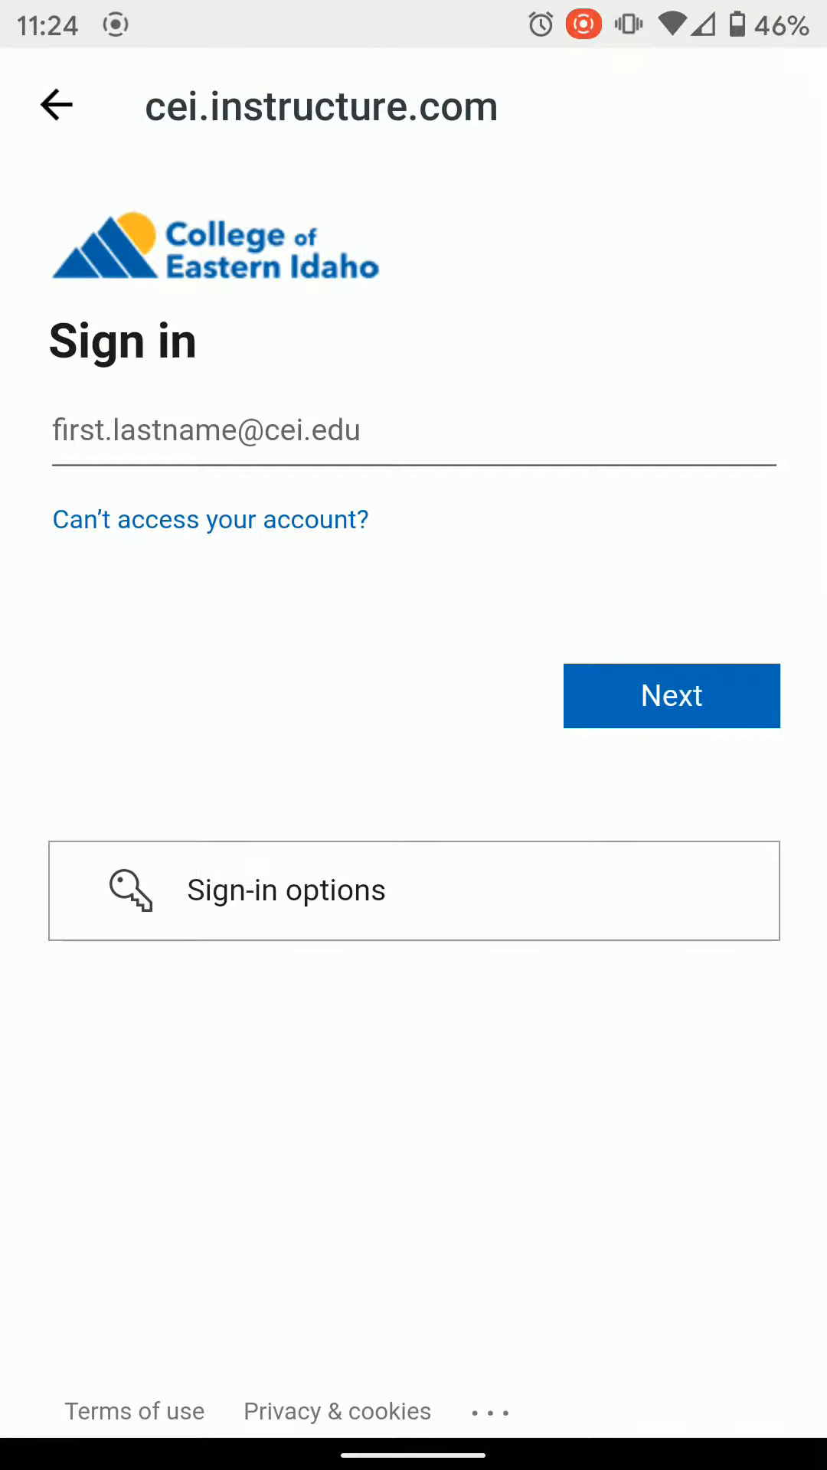
Enter the school email and password and sign in, landing on the Organizational Leadership course
left_click(412, 431)
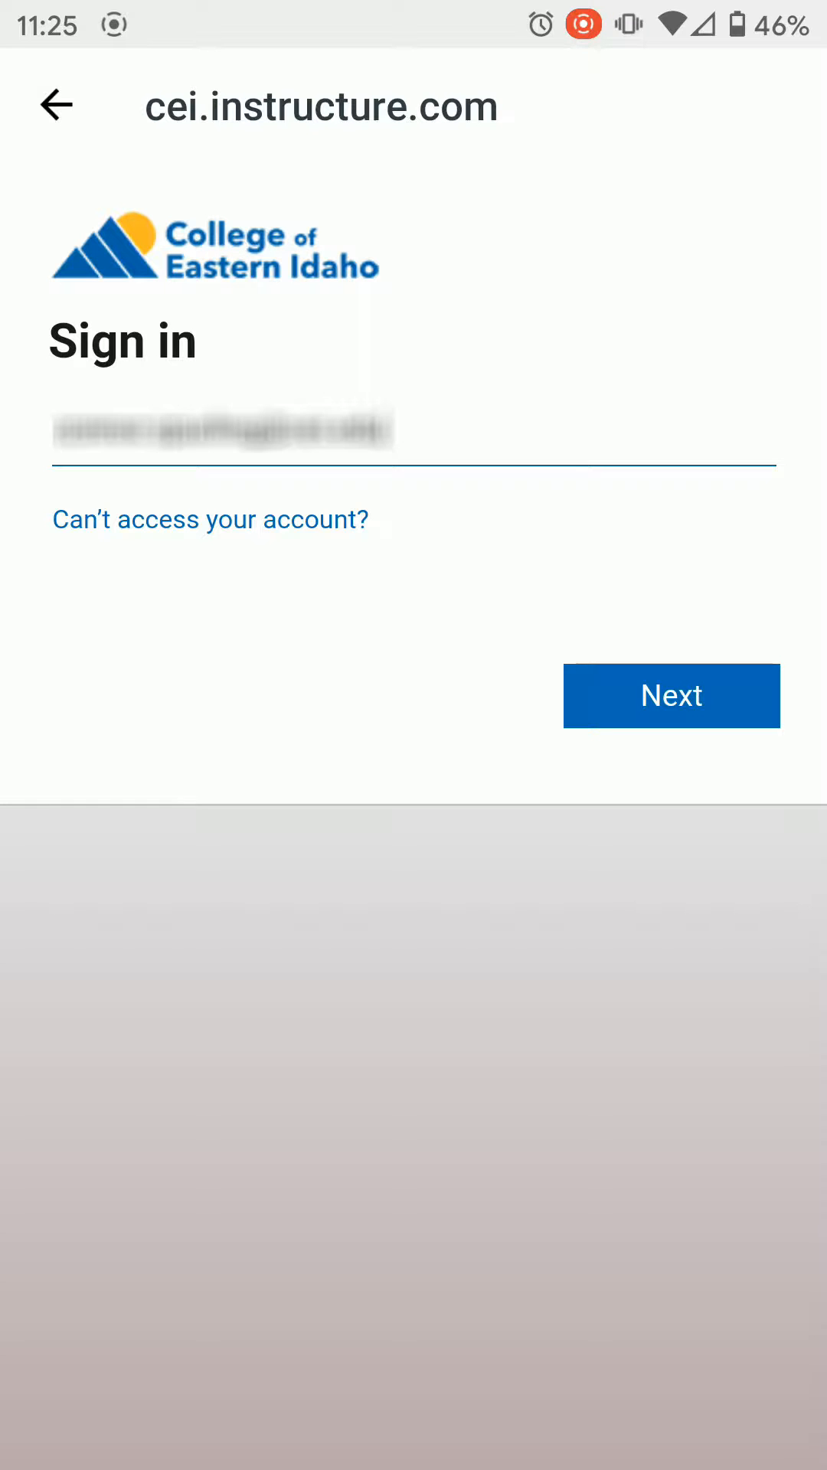
left_click(671, 695)
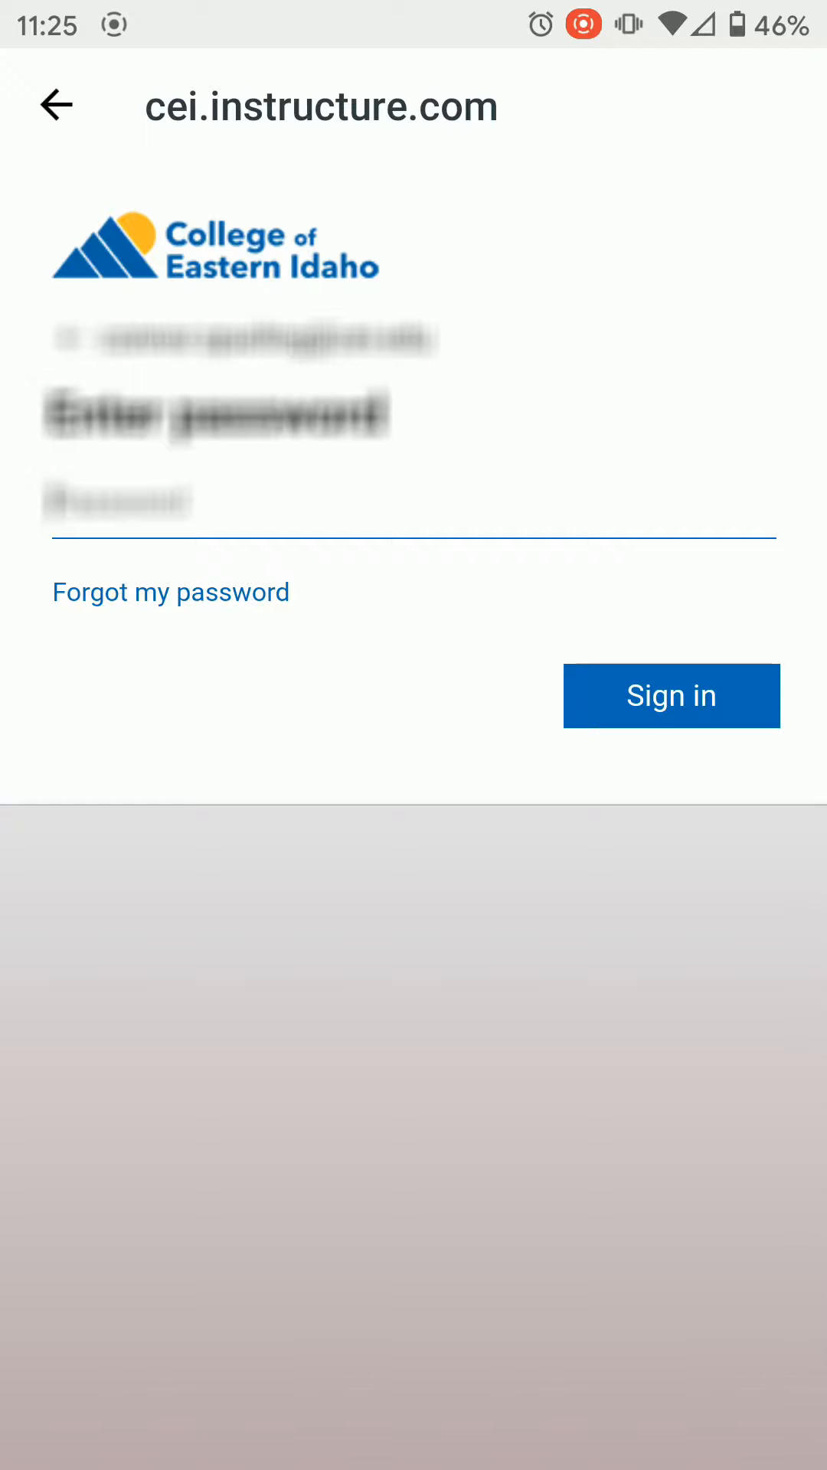
left_click(671, 695)
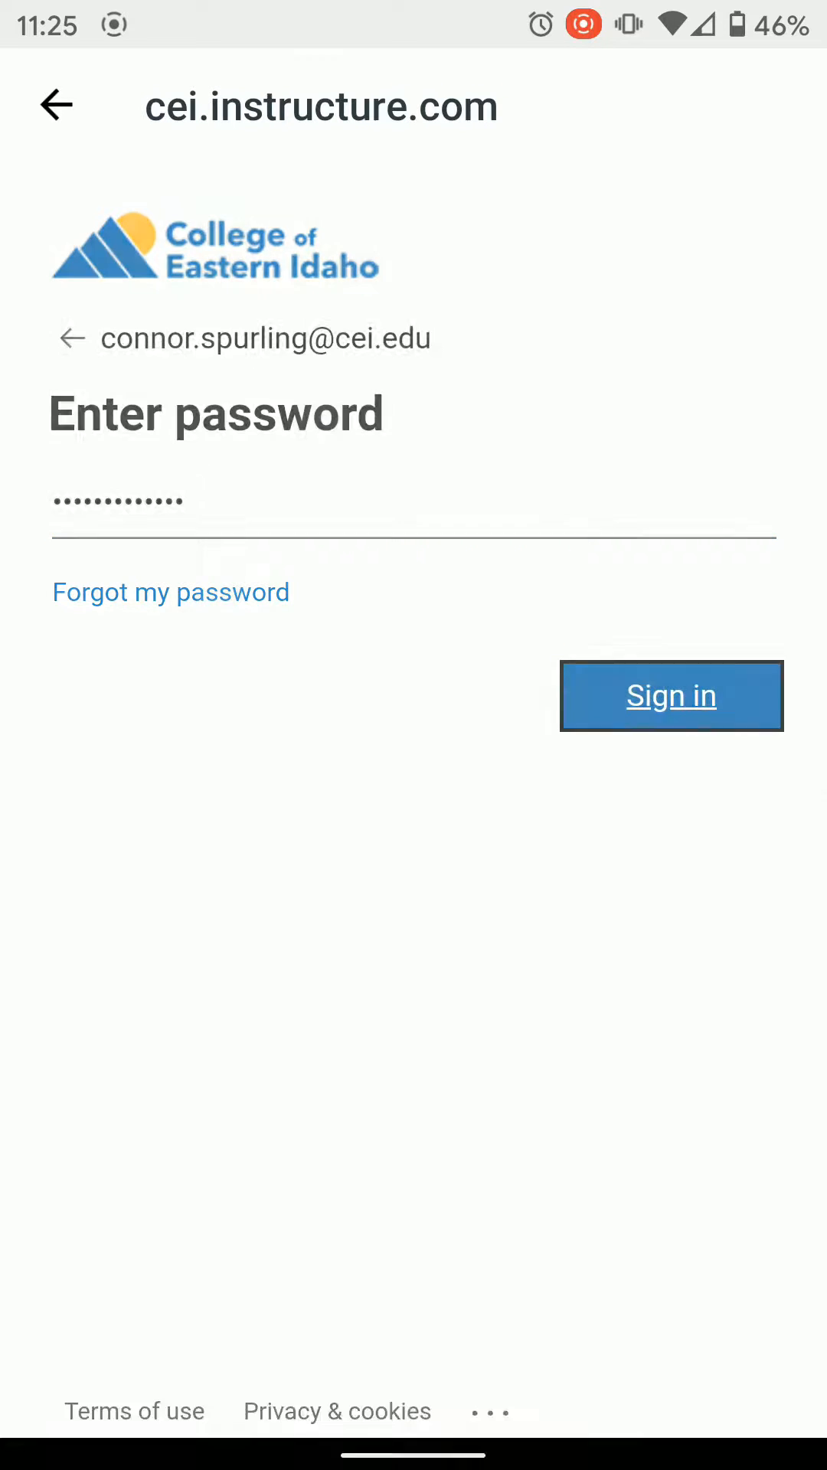
left_click(671, 695)
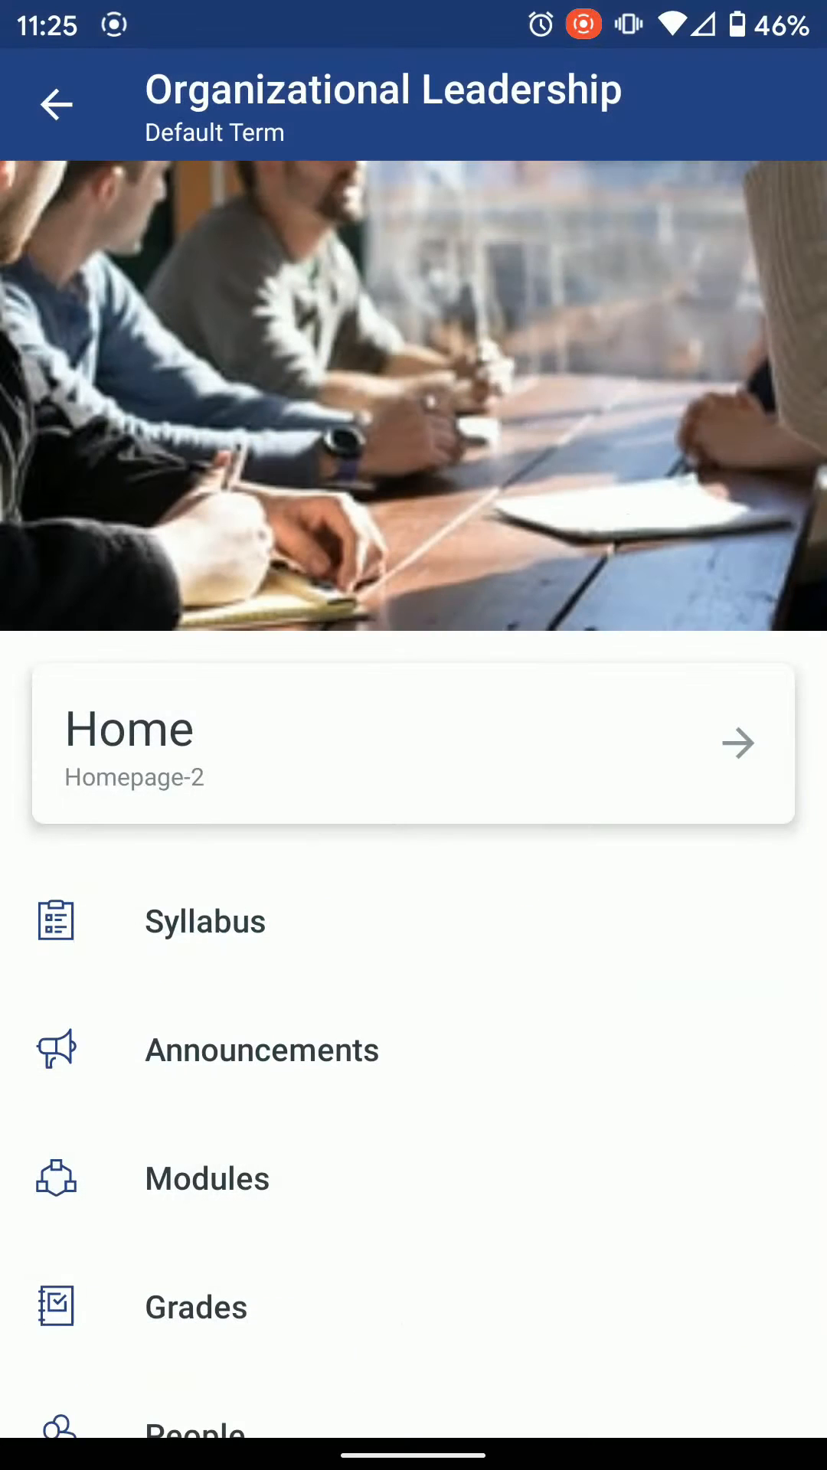
Browse the course modules with Week 2 expanded, then return to the Dashboard course list
left_click(207, 1178)
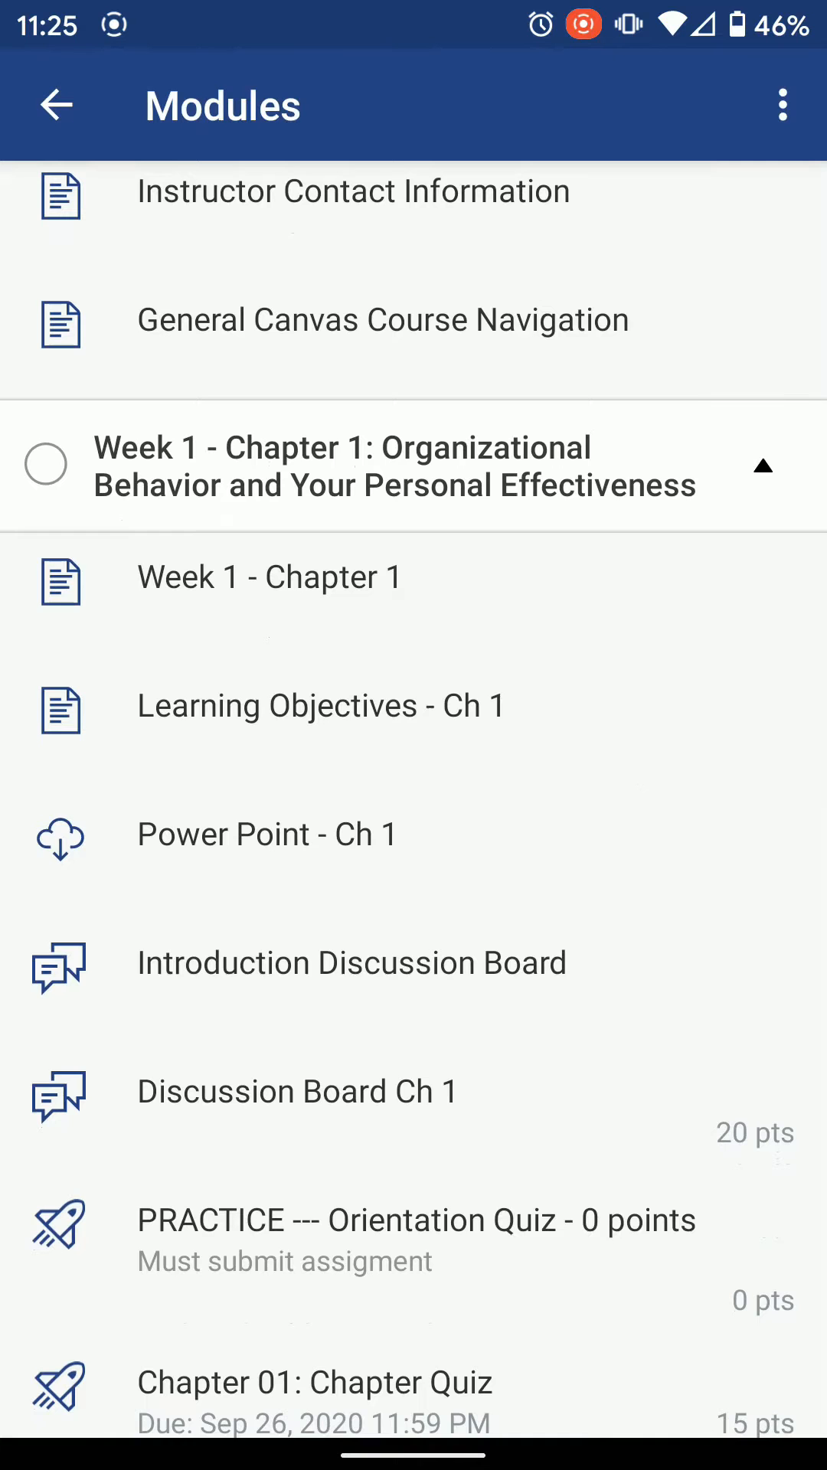
left_click(762, 464)
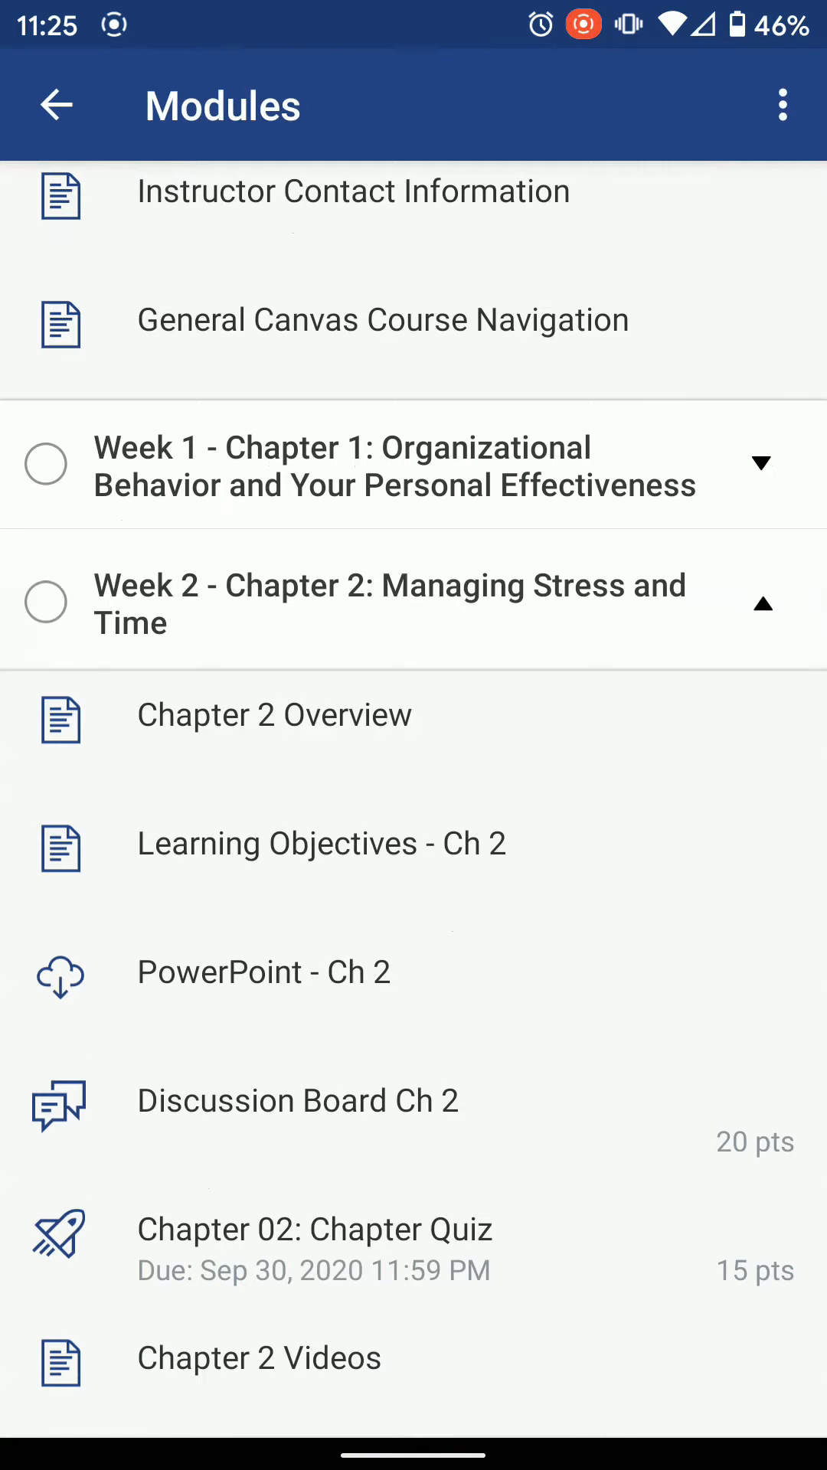
left_click(57, 103)
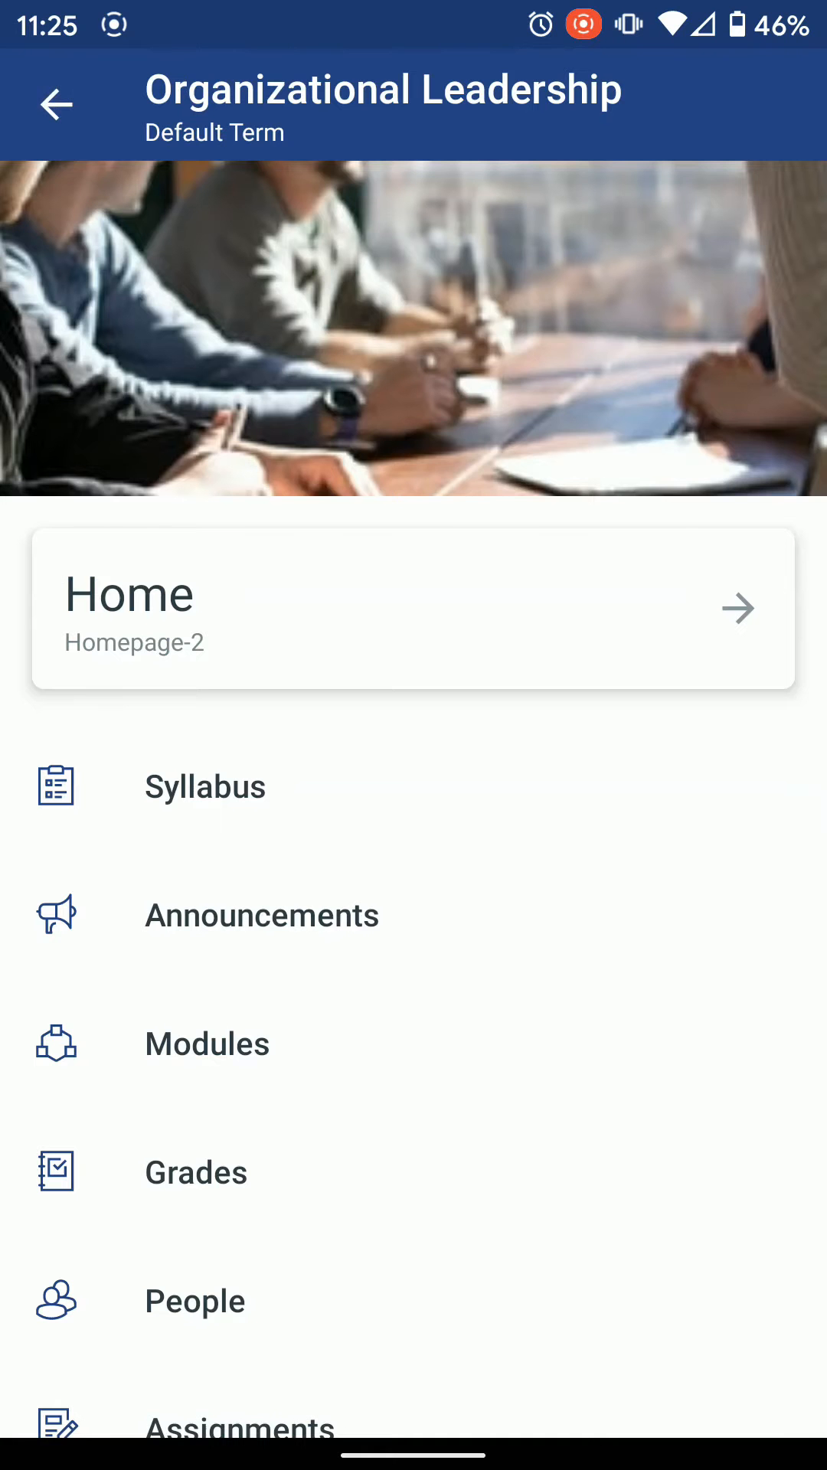
left_click(56, 105)
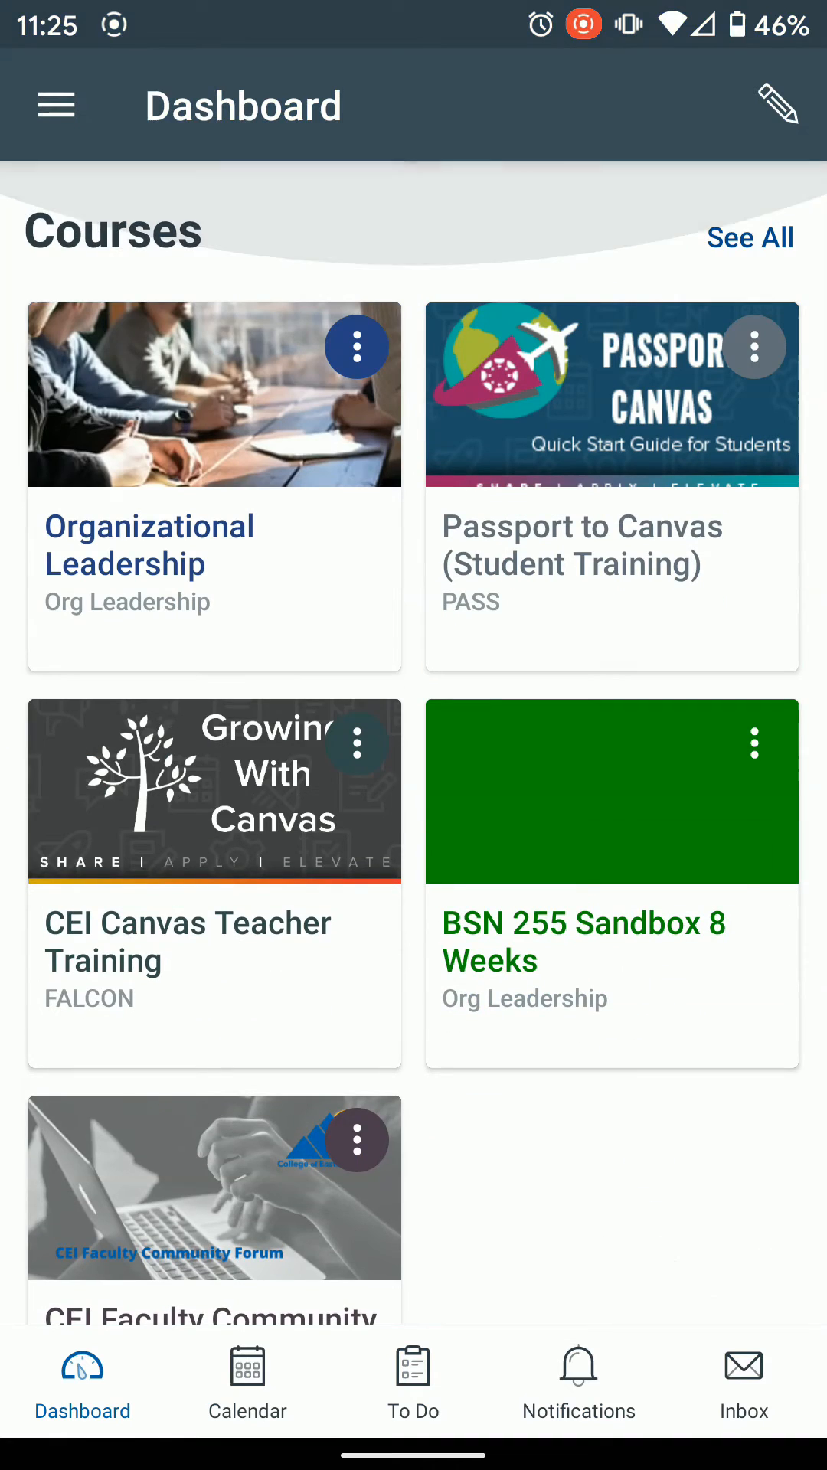